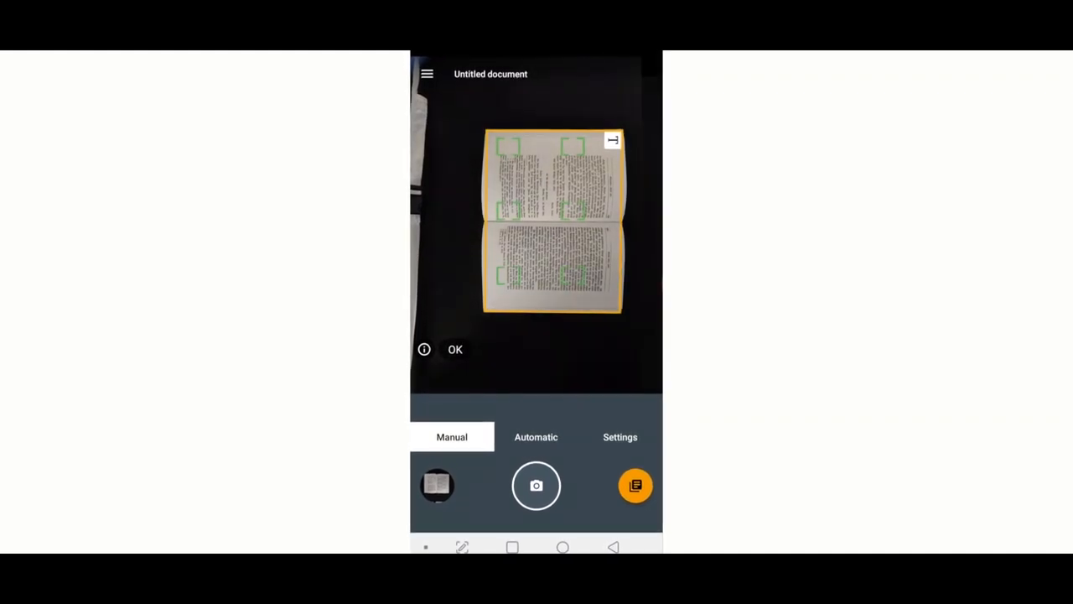
Capture the book pages in Automatic mode and bring up the Awesome Book document's actions.
{"action": "left_click", "coordinate": [537, 436]}
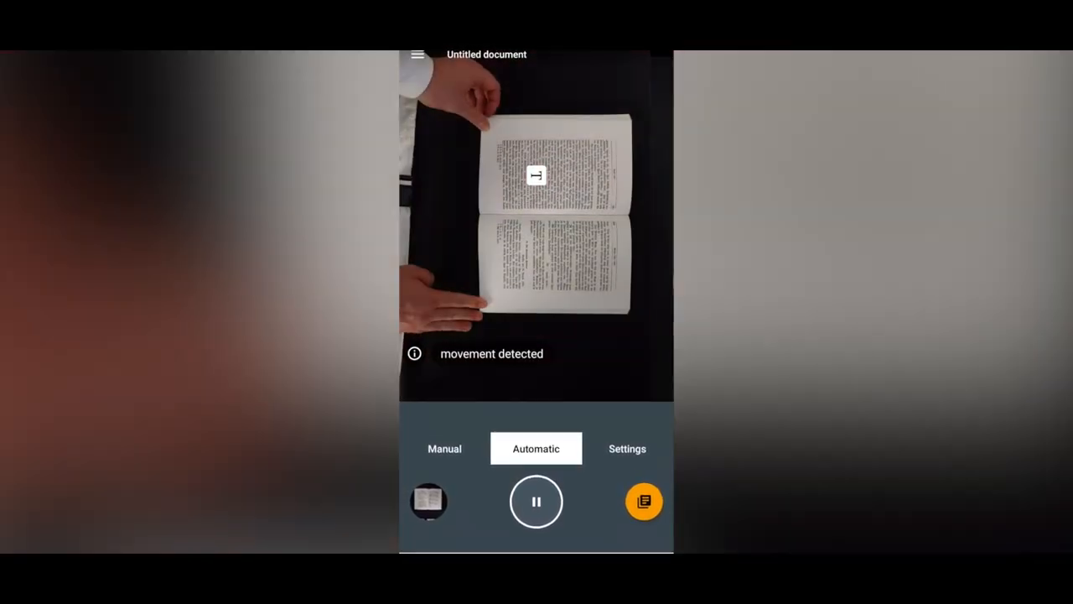
{"action": "left_click", "coordinate": [644, 500]}
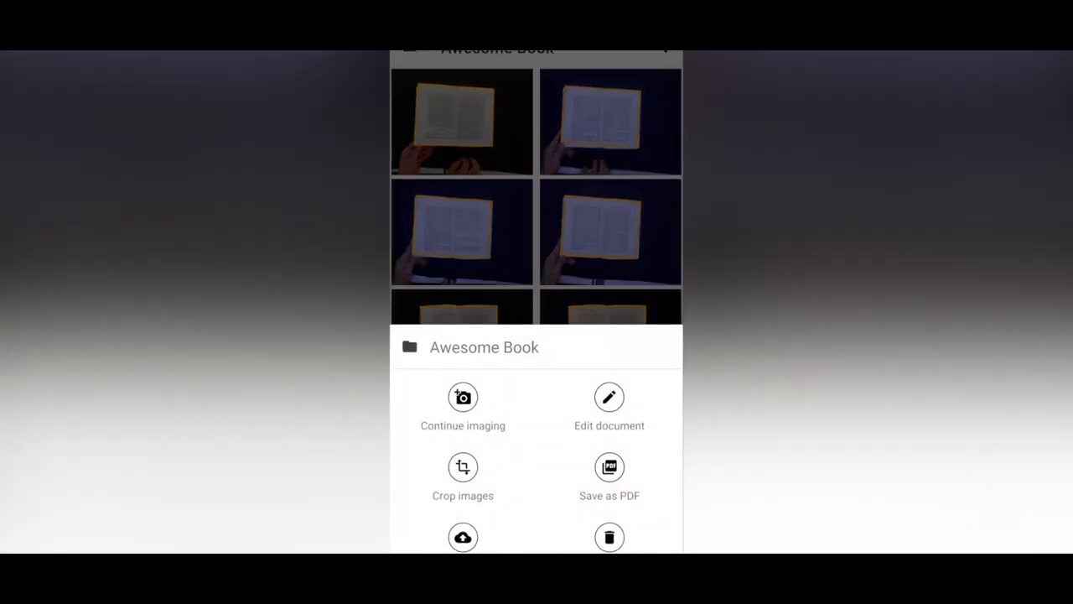
Crop every page image in Awesome Book, confirming the 'Crop: Awesome Book?' prompt with YES.
{"action": "left_click", "coordinate": [463, 466]}
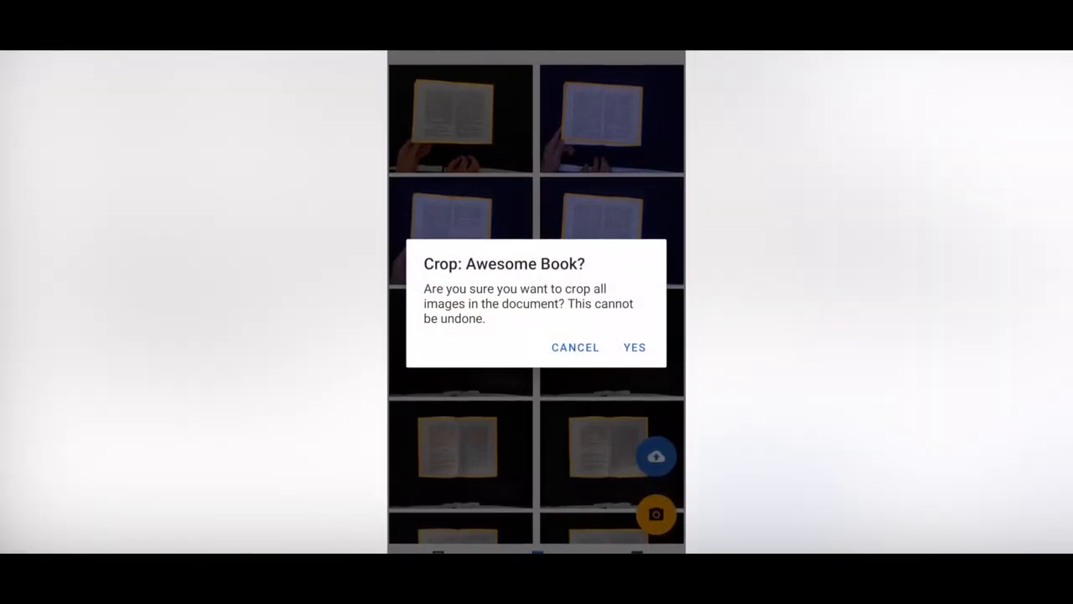
{"action": "left_click", "coordinate": [633, 347]}
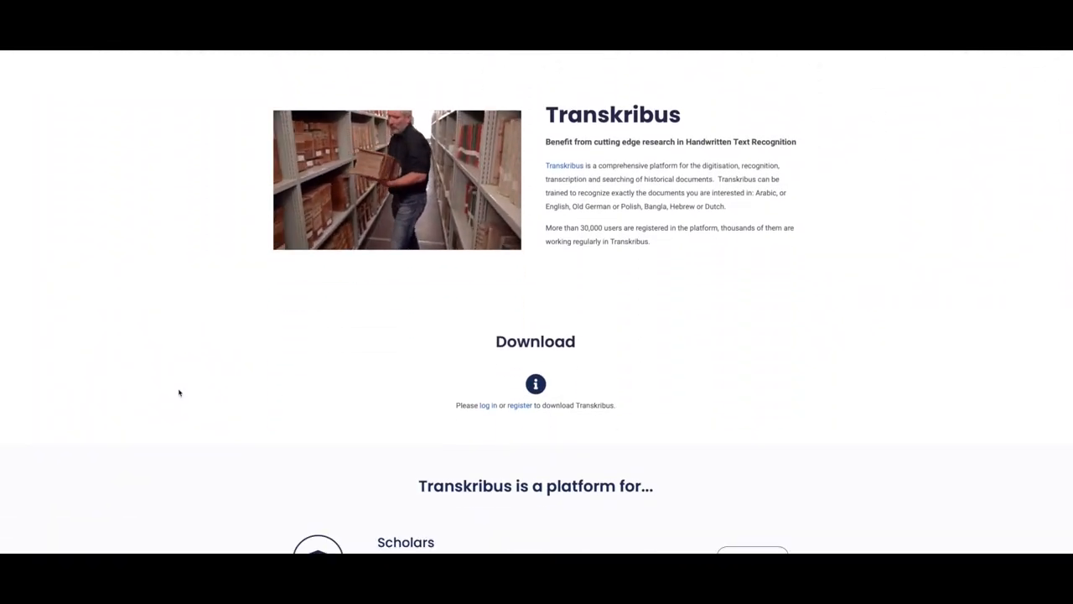
Scroll the Transkribus homepage past Download to the Scholars, Archives, Volunteers, Scientists overview.
{"action": "scroll", "scroll_direction": "down", "scroll_amount": 3}
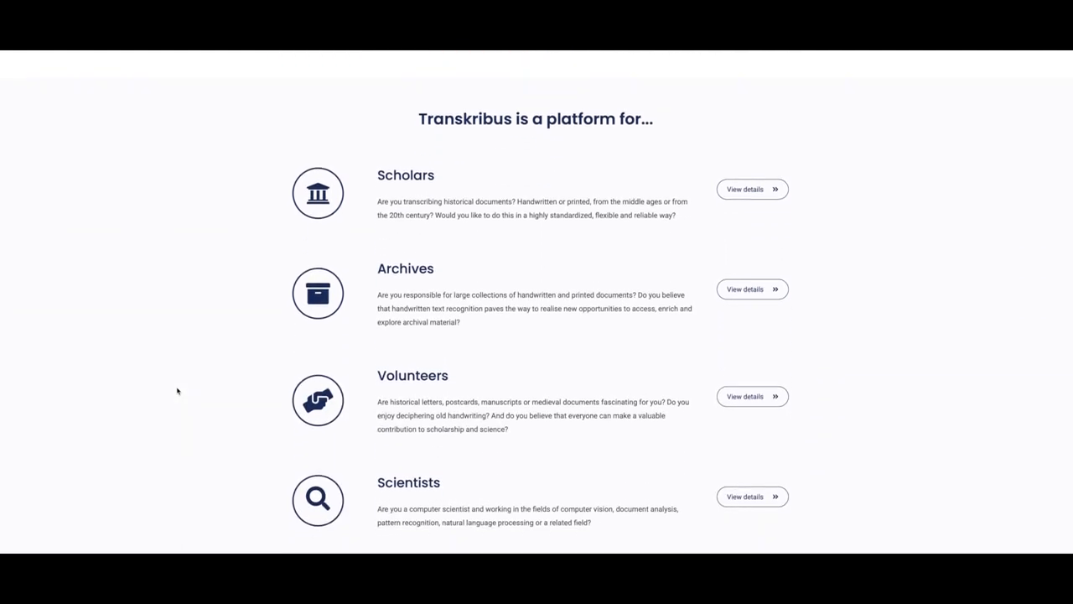